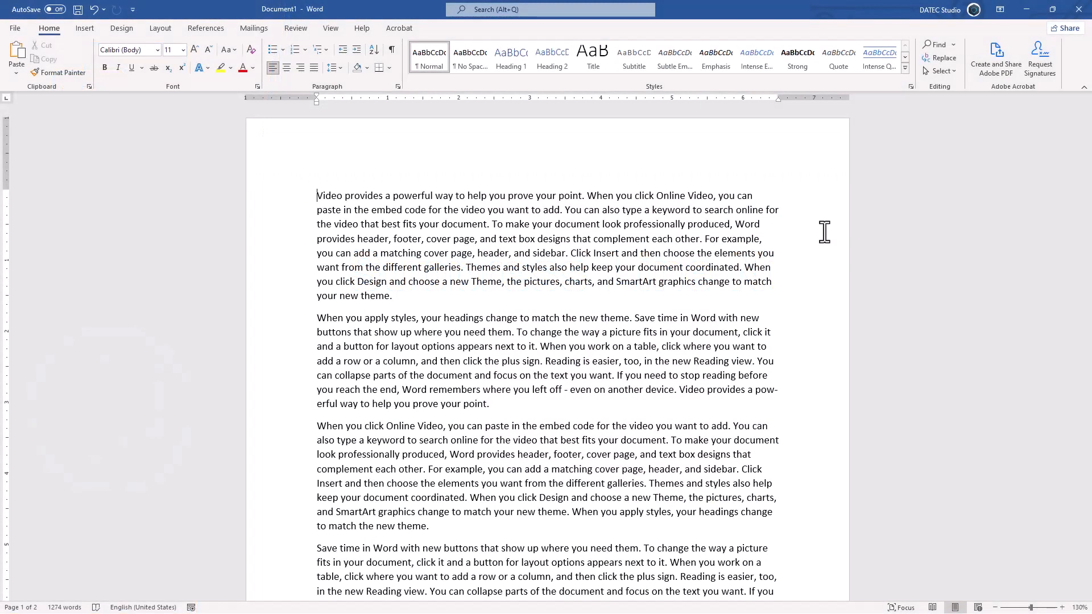
mouse_move(285, 207)
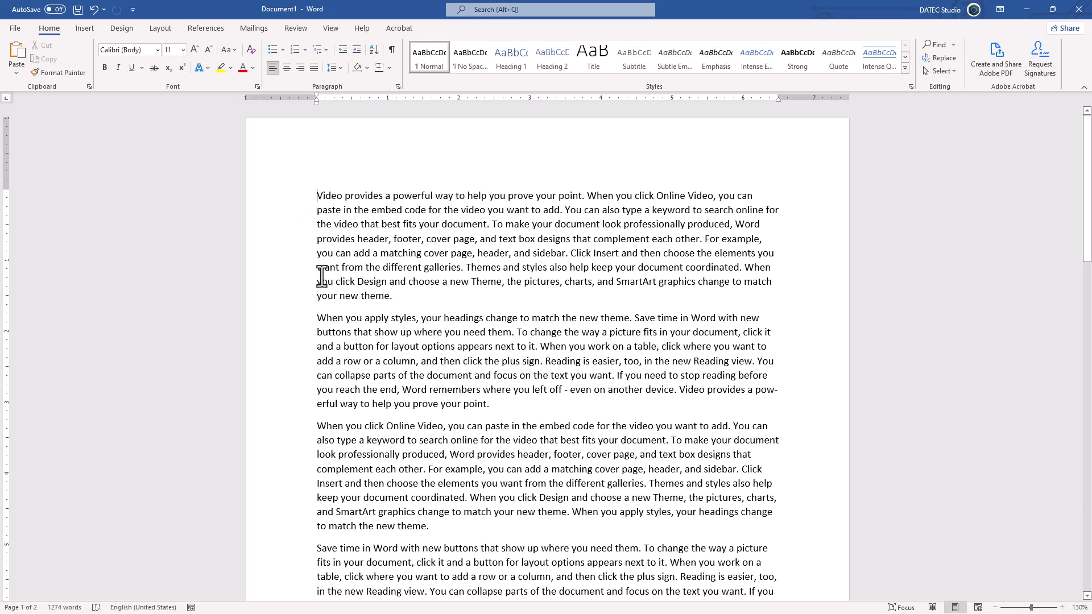
mouse_move(292, 211)
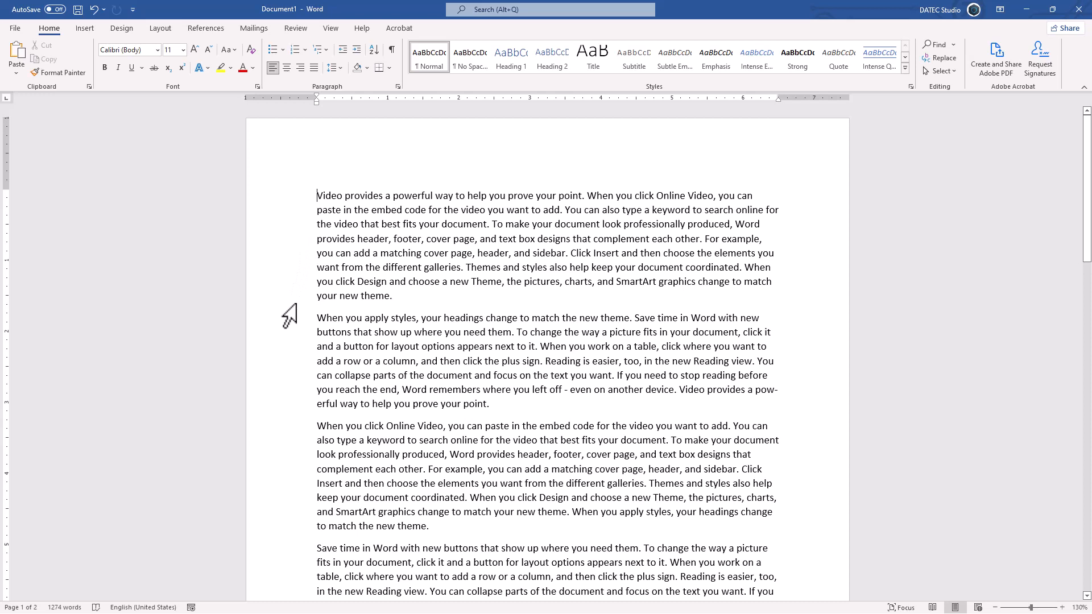
mouse_move(295, 223)
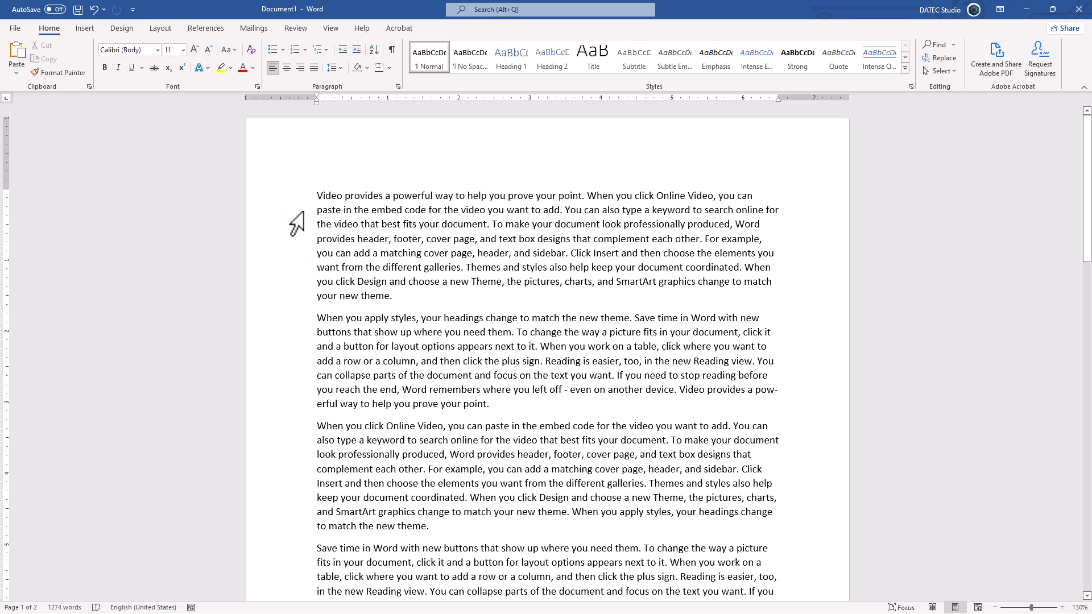
mouse_move(284, 247)
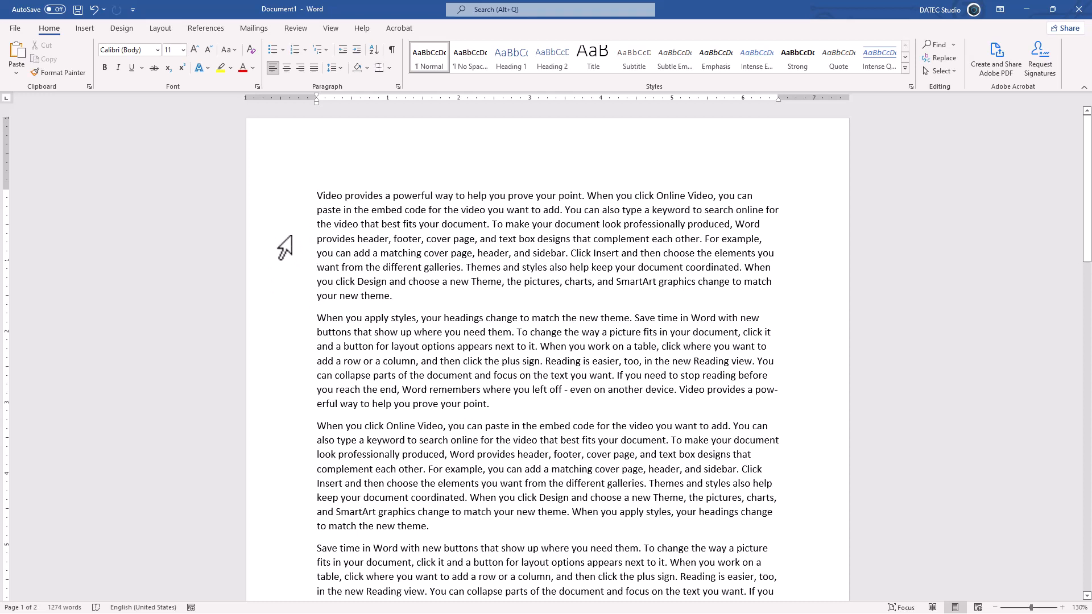
Select the whole document and apply Continuous line numbering from Layout
key(ctrl+a)
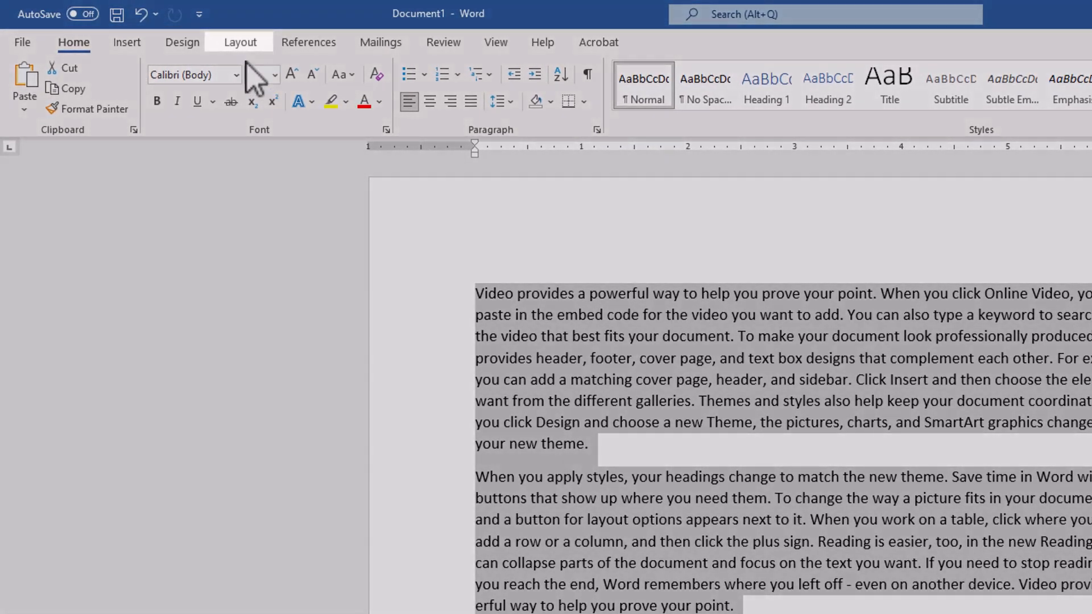
click(240, 41)
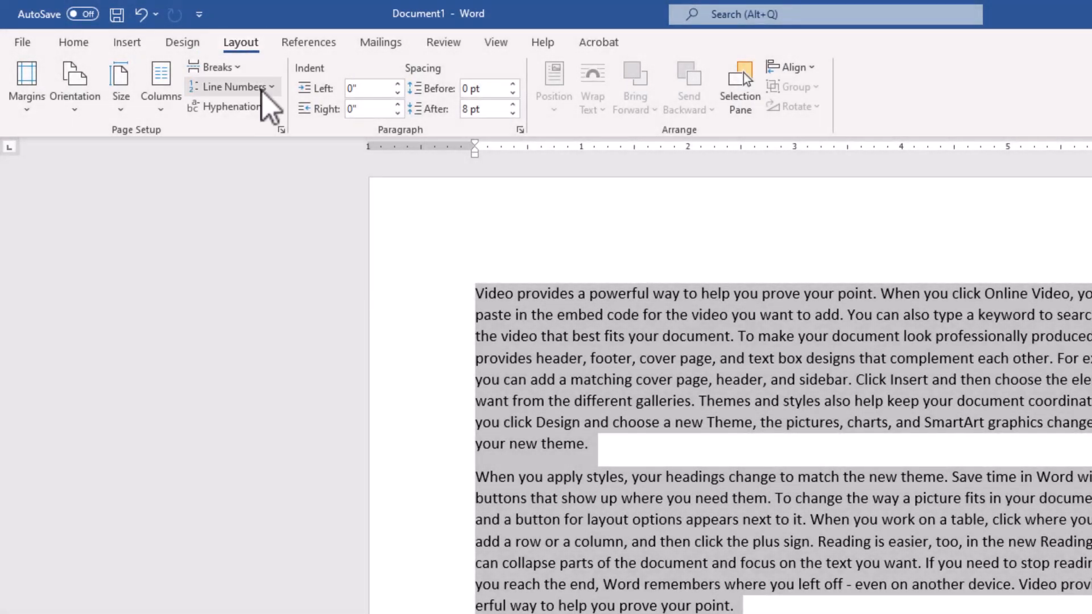
click(233, 86)
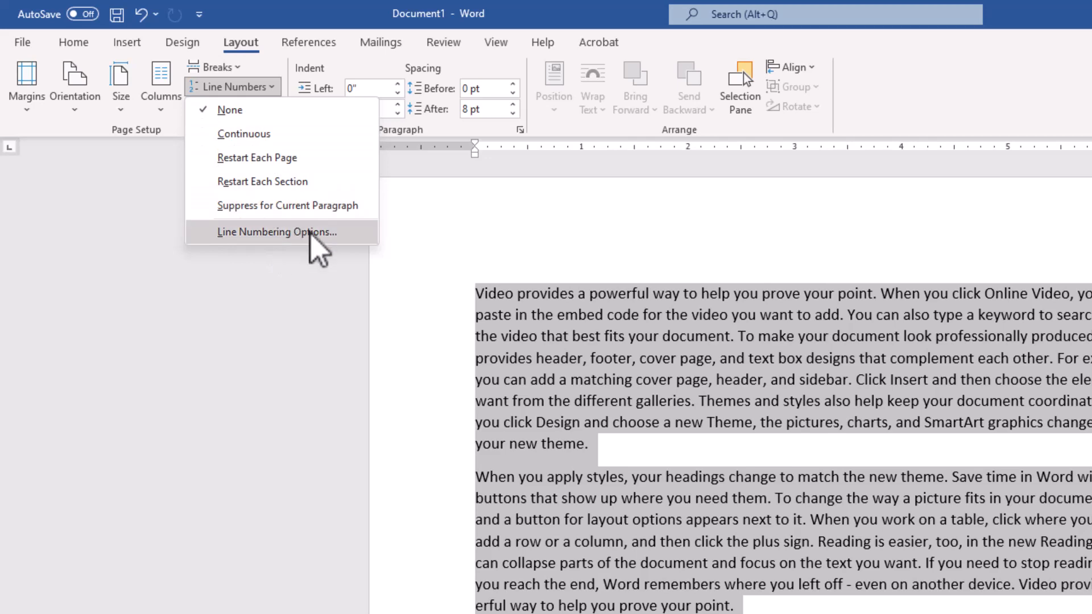
mouse_move(272, 152)
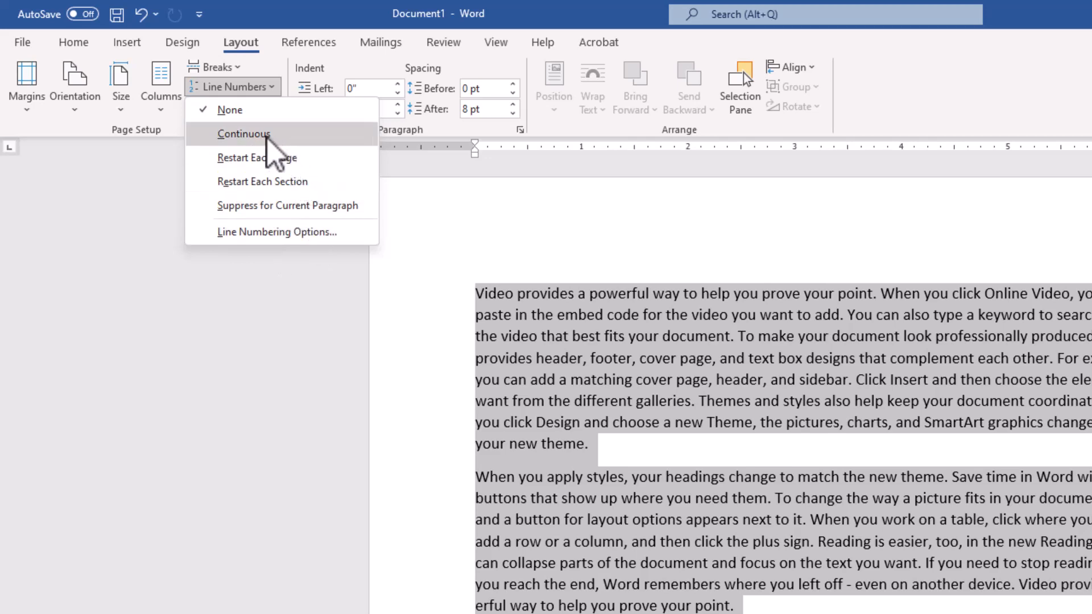
click(244, 134)
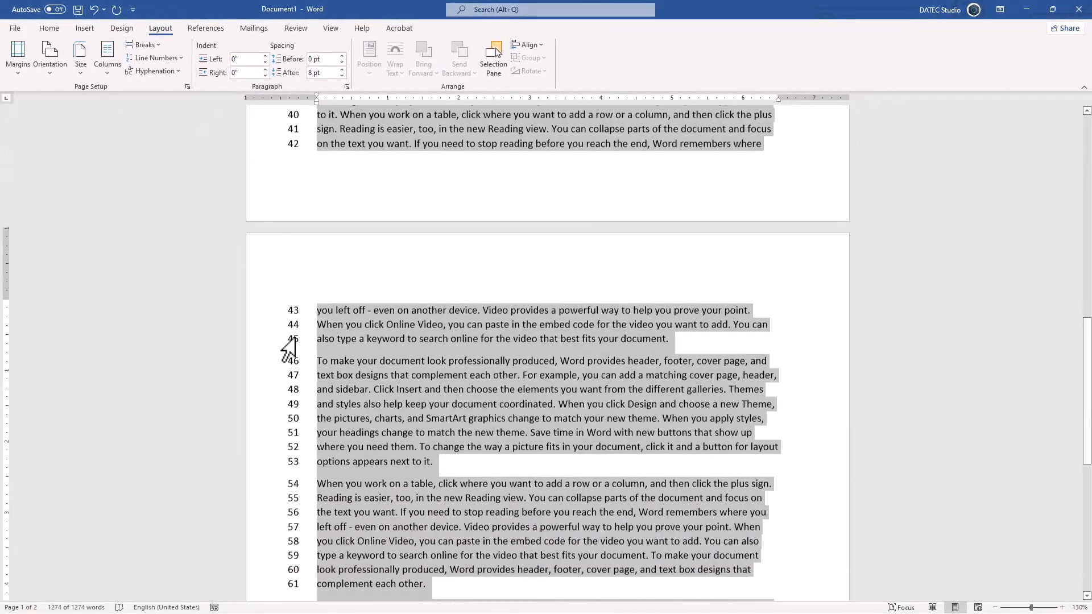
Scroll through the two-column text to confirm the line numbering carries across columns
scroll(down, 3)
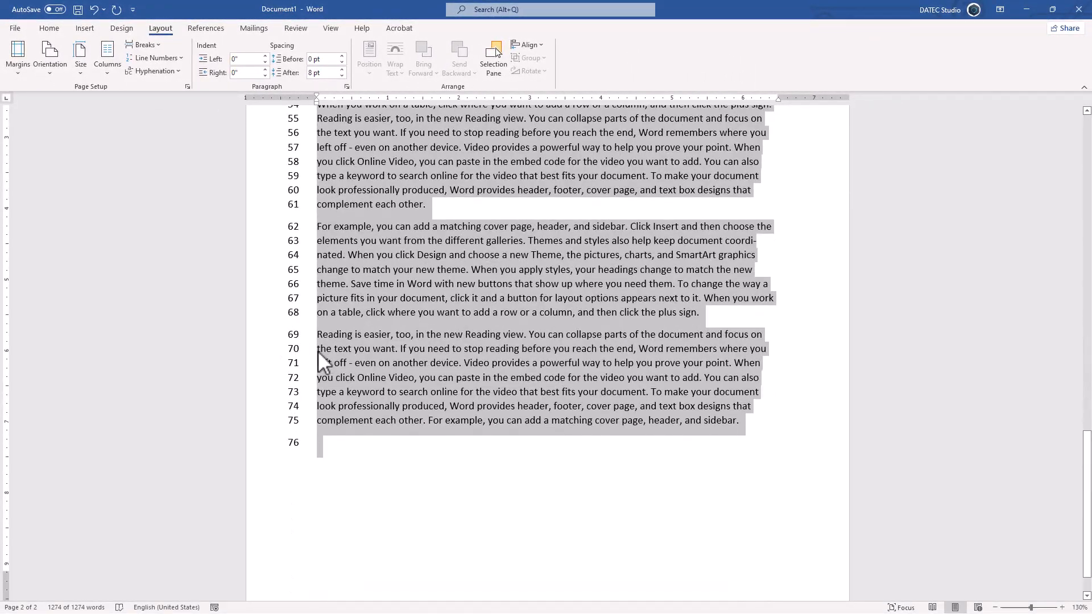
mouse_move(300, 310)
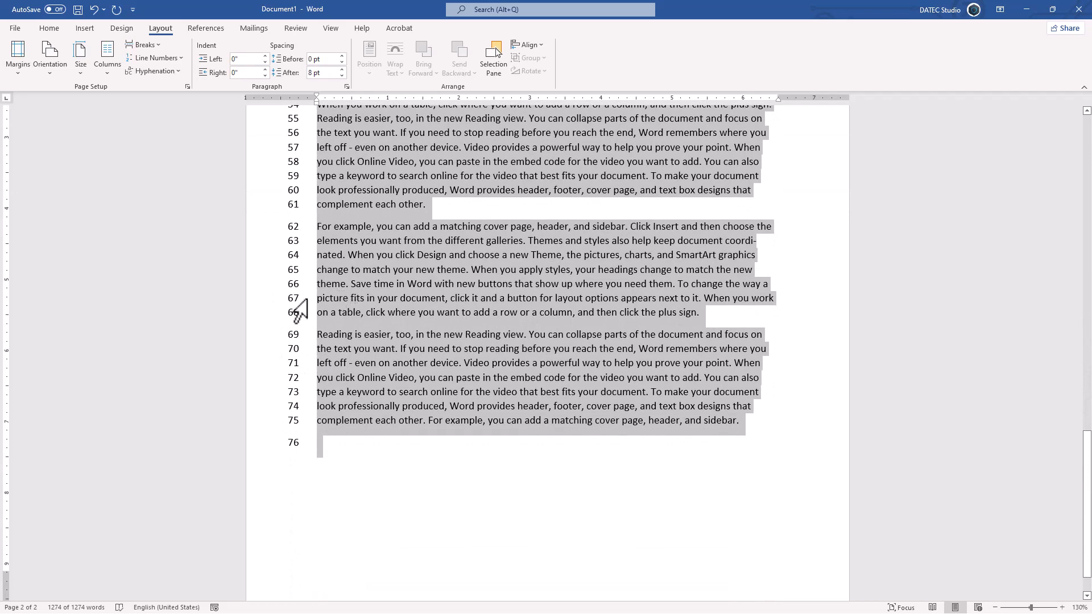
mouse_move(134, 104)
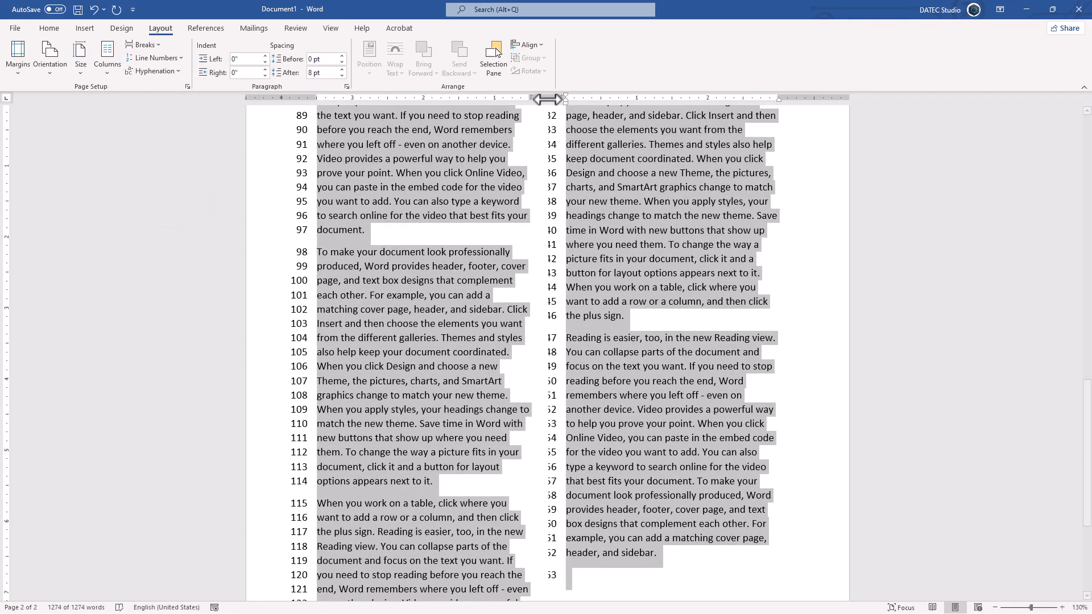
scroll(down, 3)
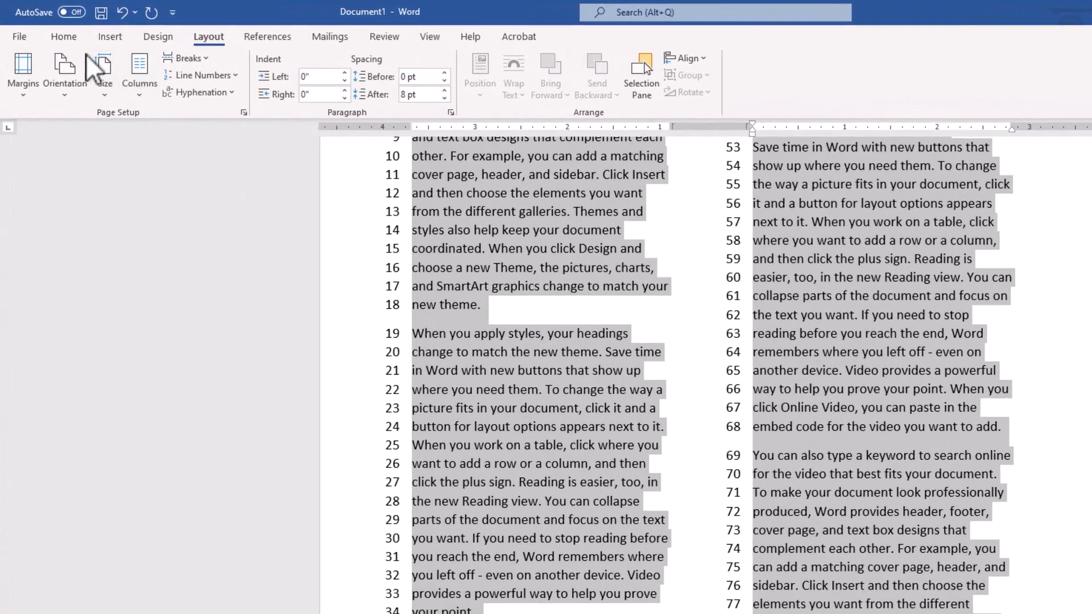
click(63, 36)
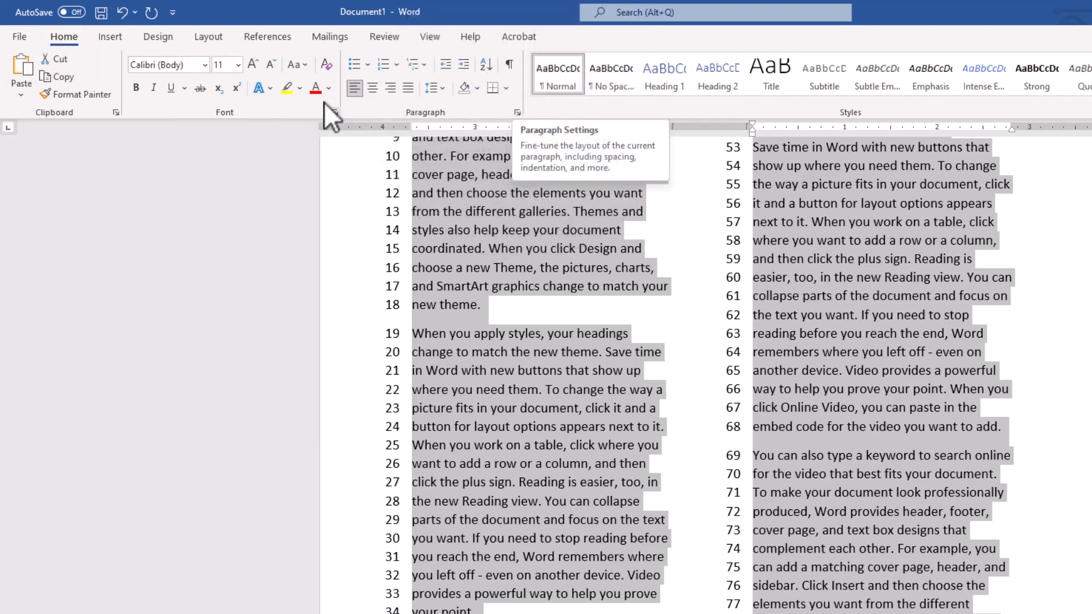
click(208, 37)
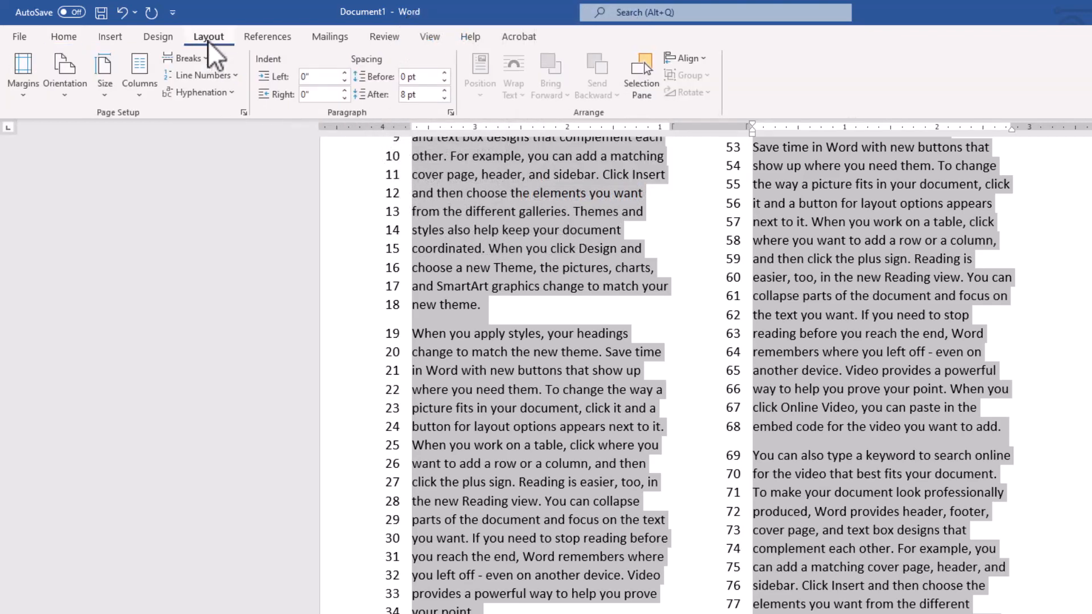
mouse_move(347, 132)
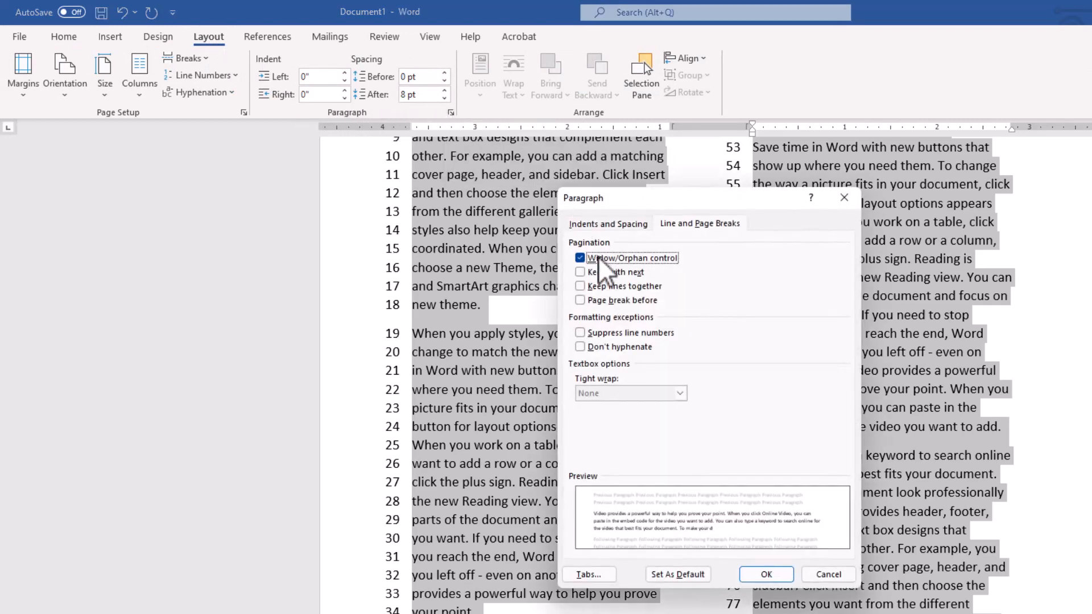
click(580, 332)
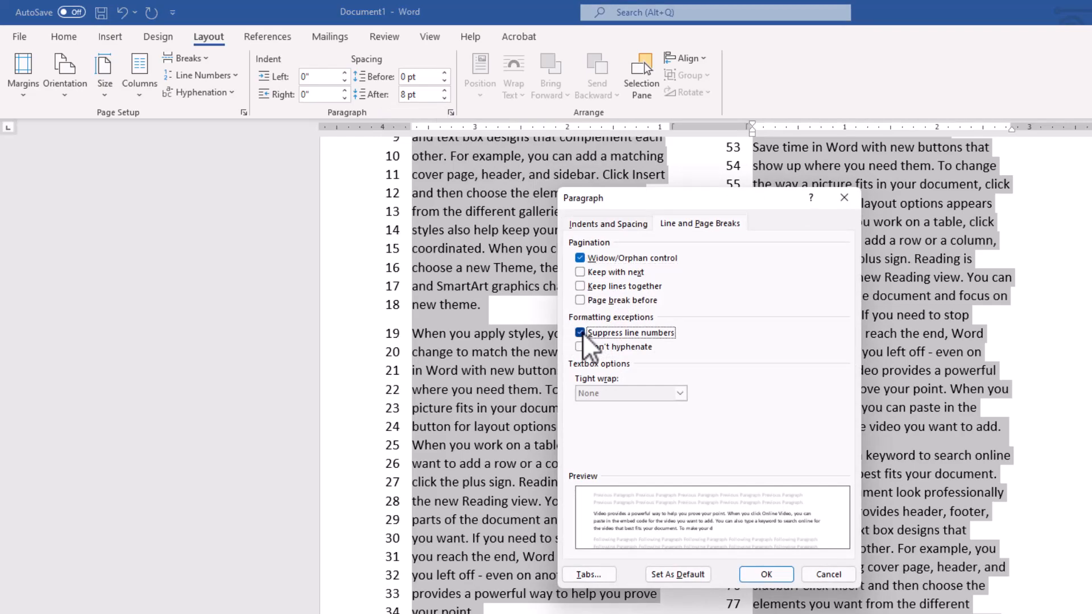
click(765, 575)
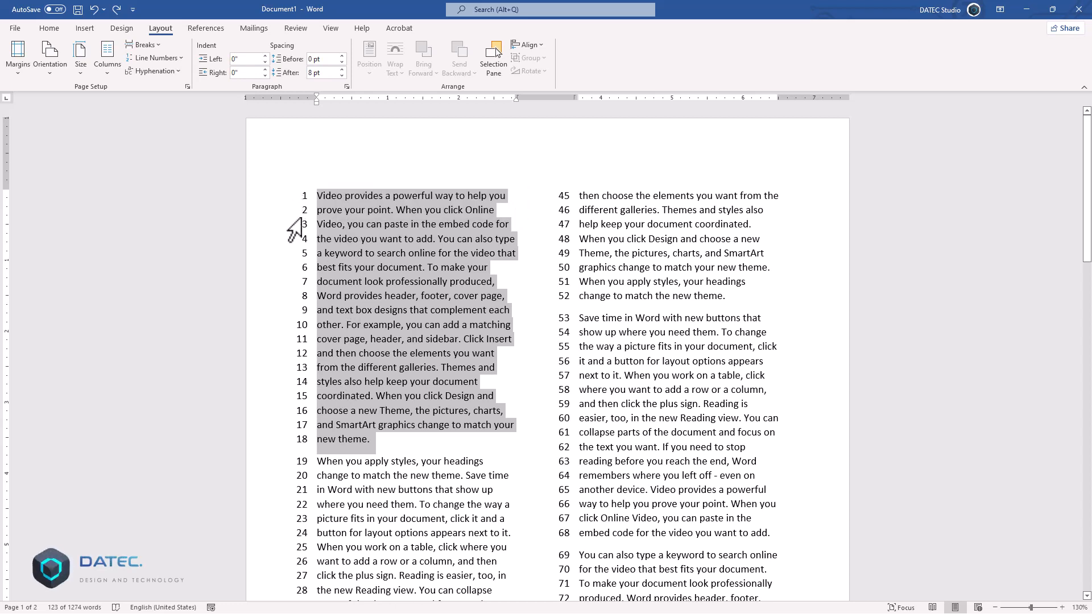
mouse_move(329, 454)
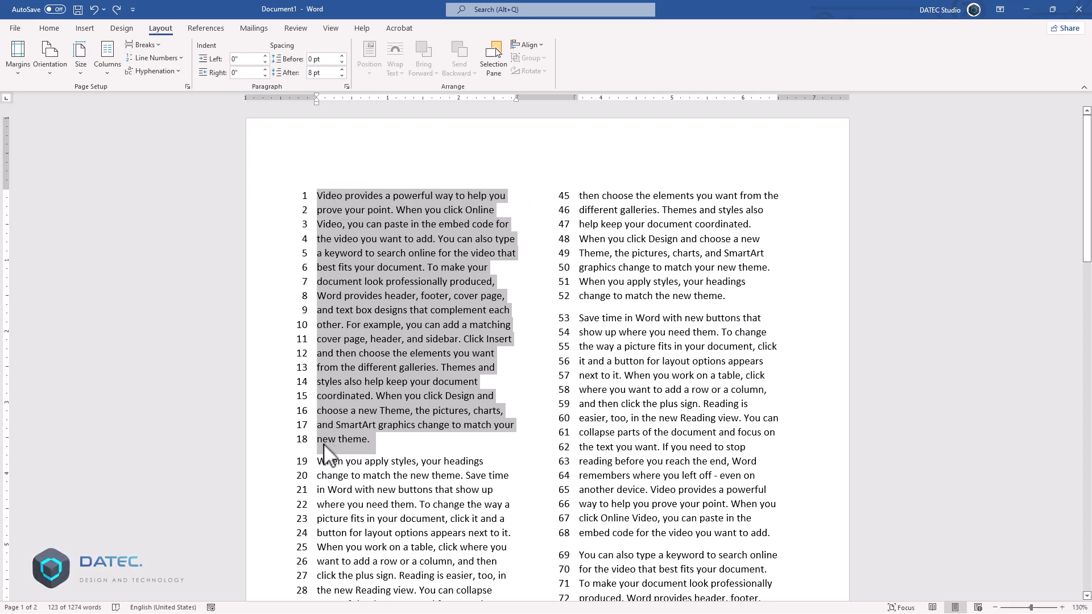
mouse_move(355, 105)
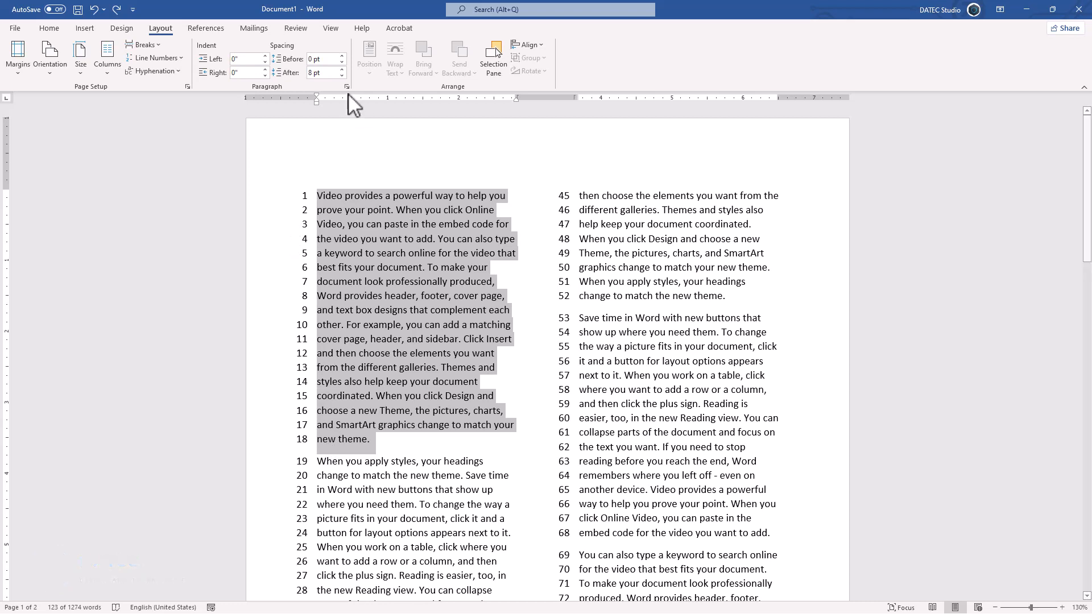
Enable Suppress line numbers for the first paragraph in the Paragraph dialog
click(346, 86)
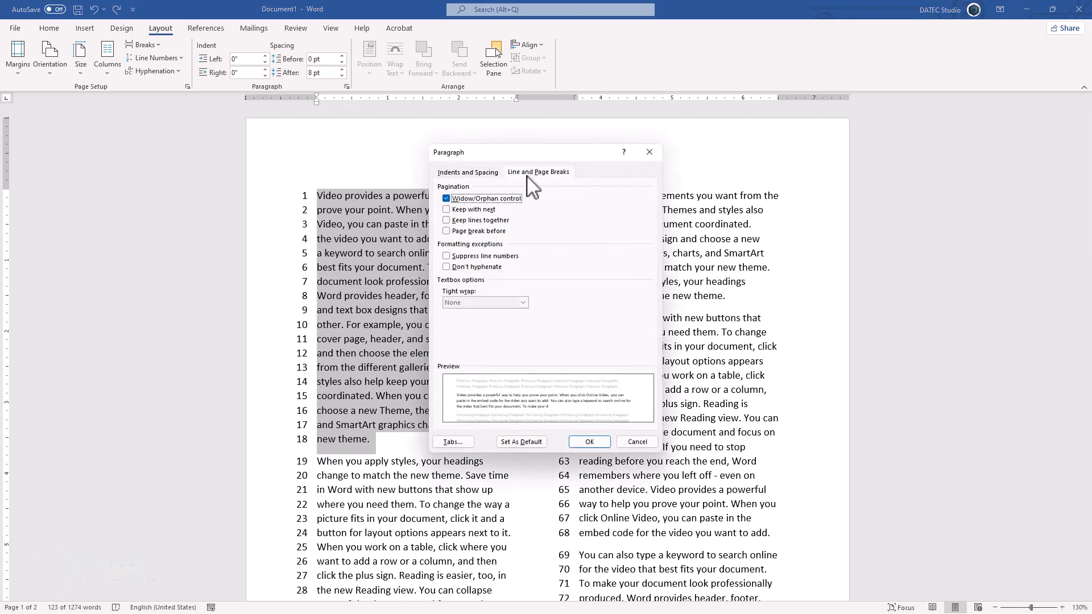
mouse_move(460, 261)
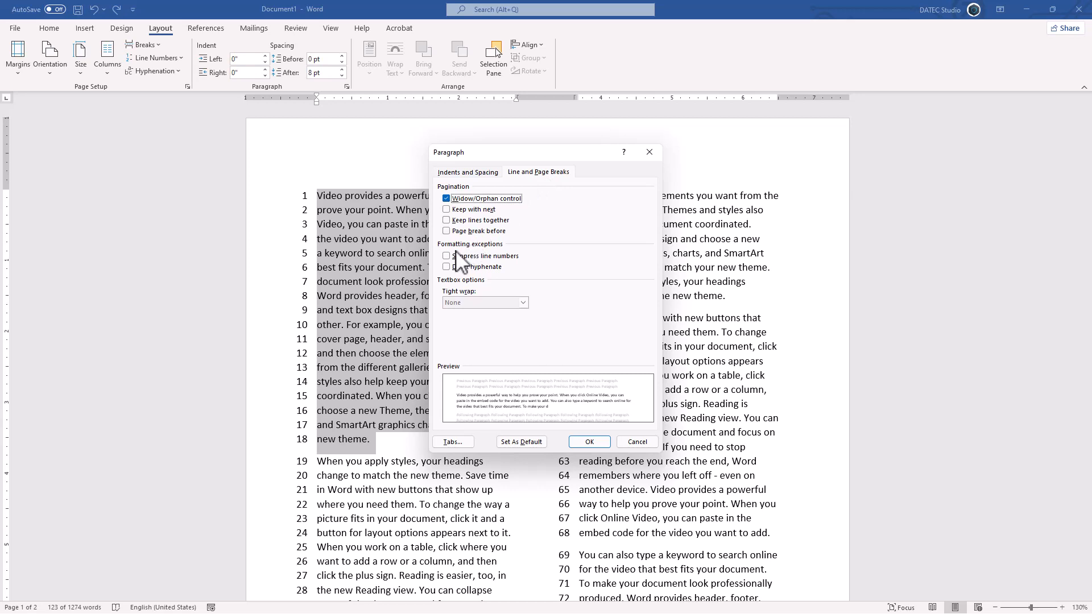
click(446, 256)
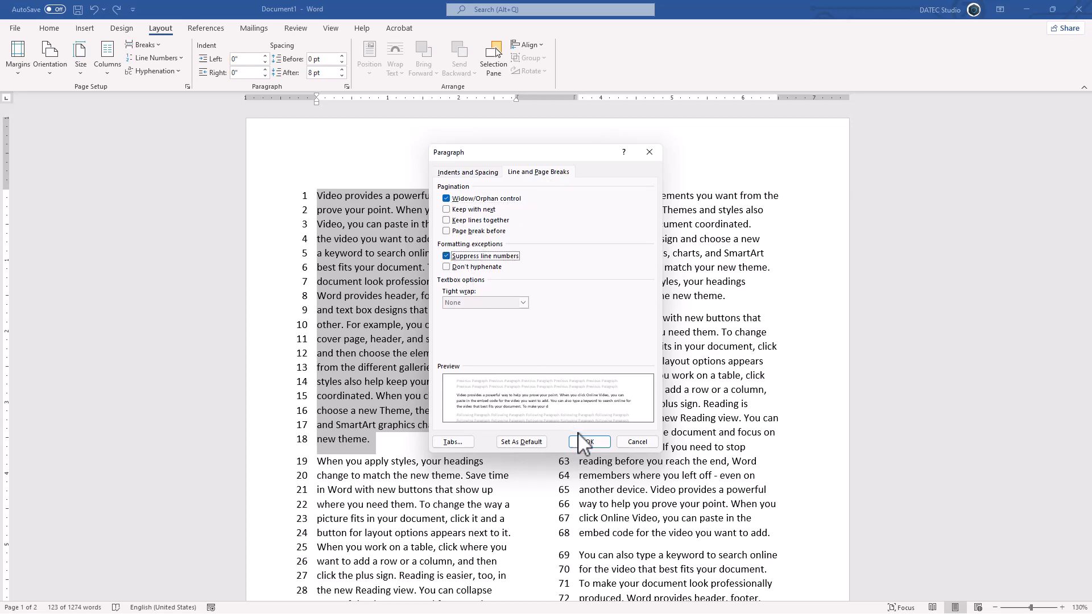
click(587, 441)
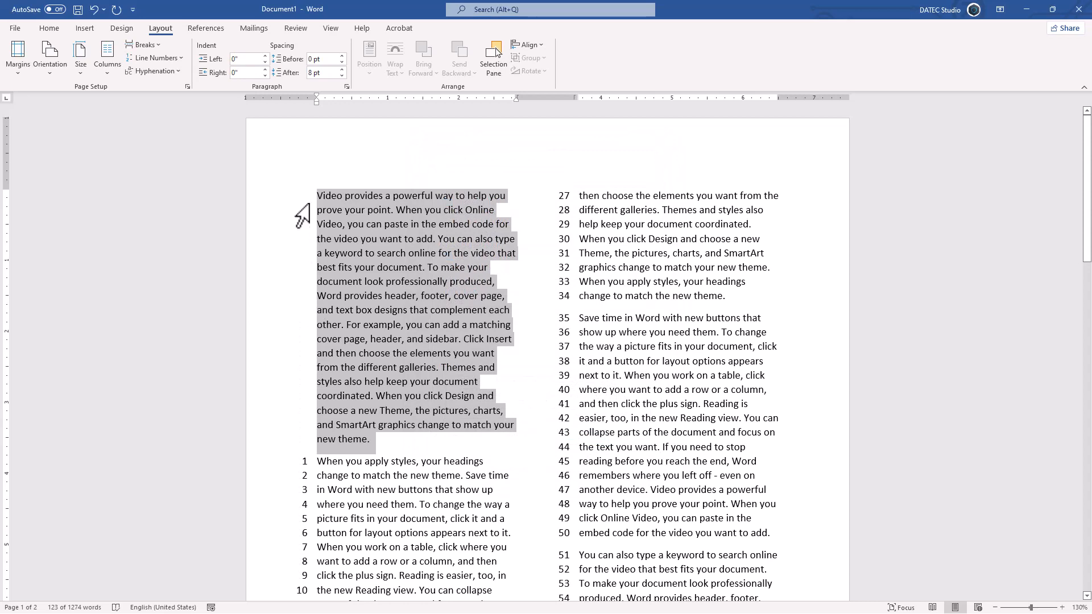
scroll(down, 3)
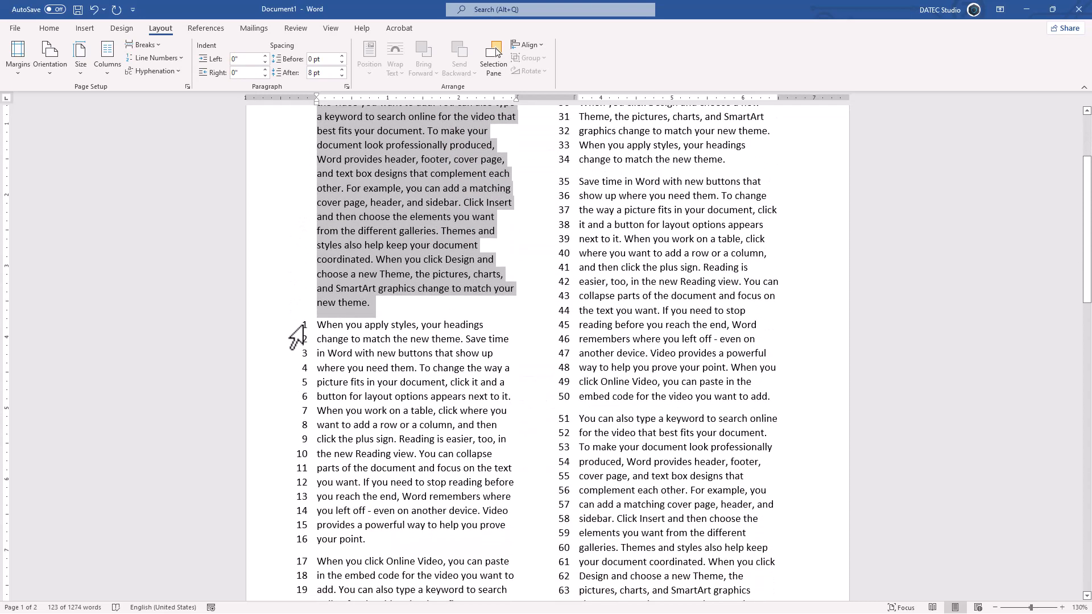
click(320, 325)
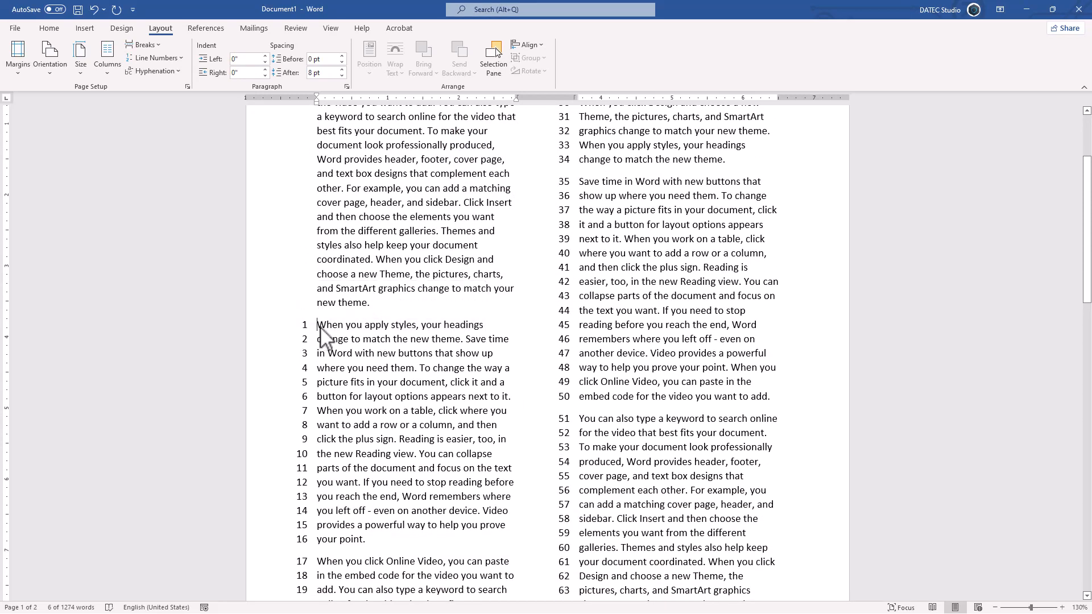
click(154, 58)
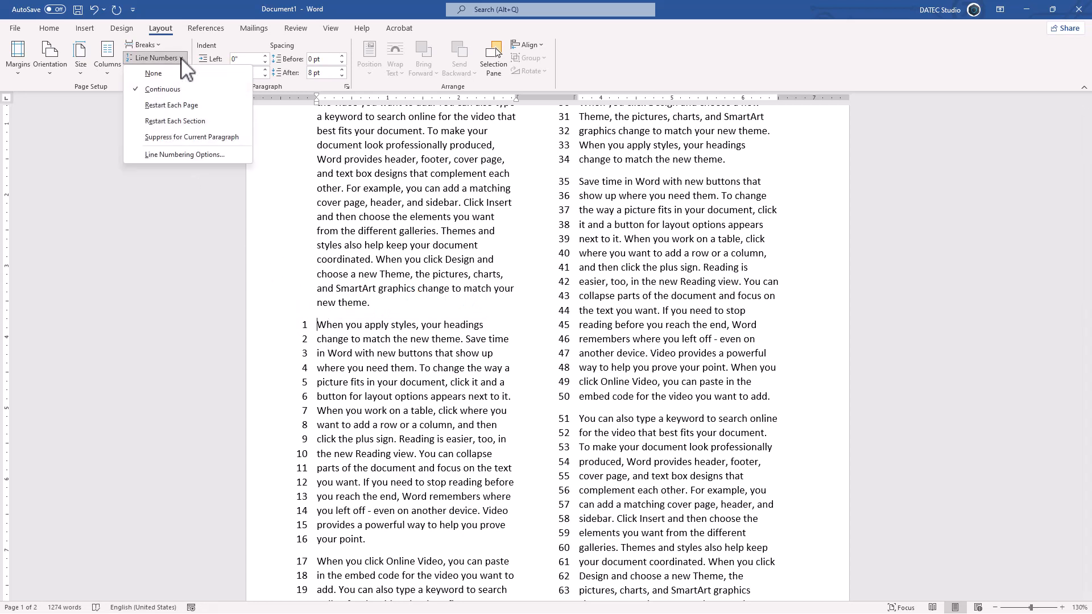
mouse_move(202, 120)
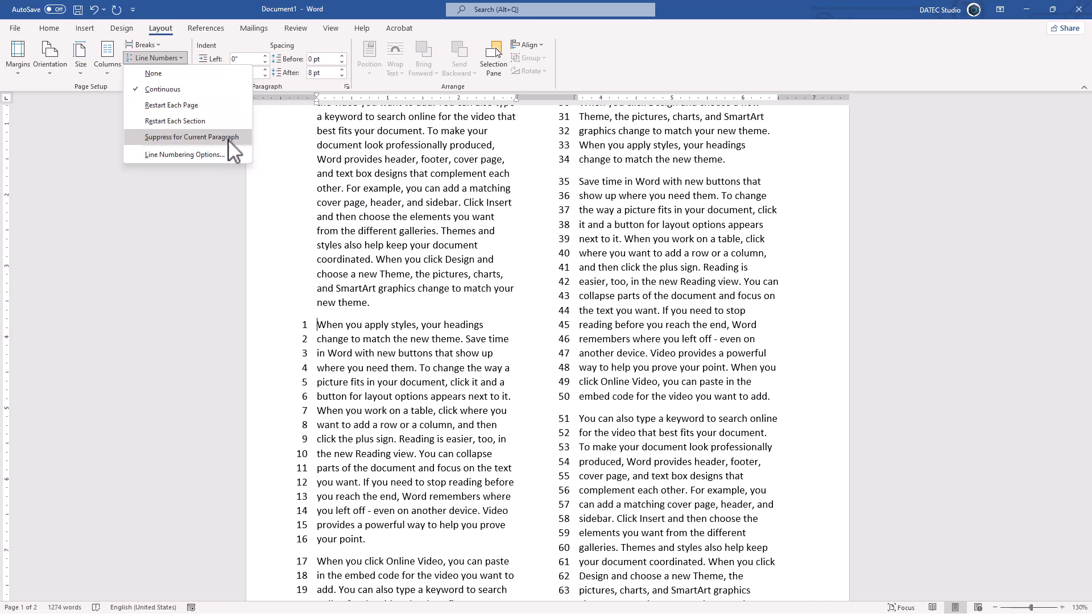
mouse_move(184, 154)
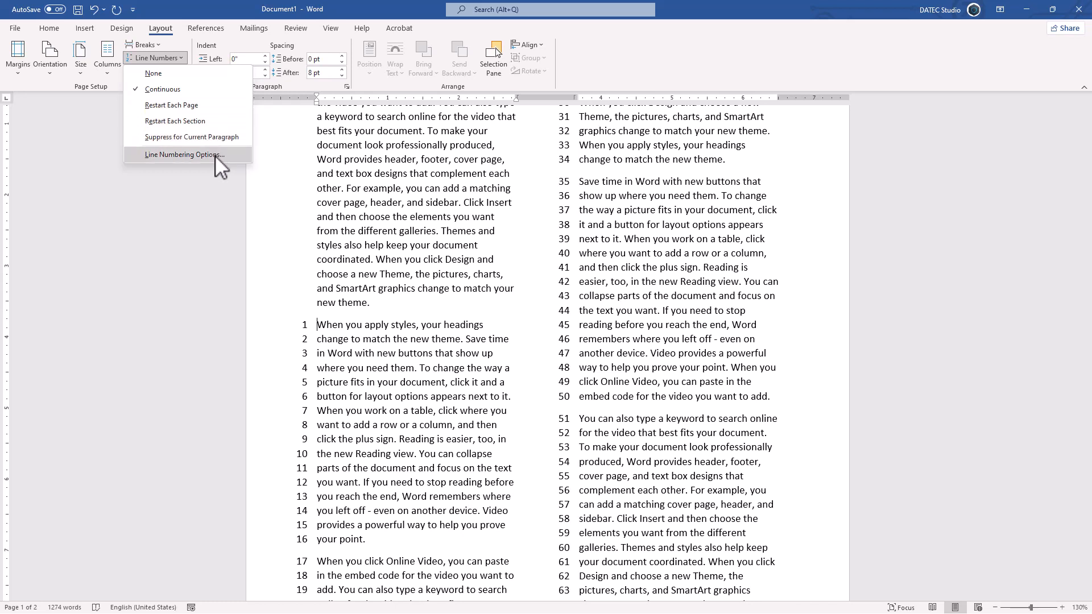
click(184, 155)
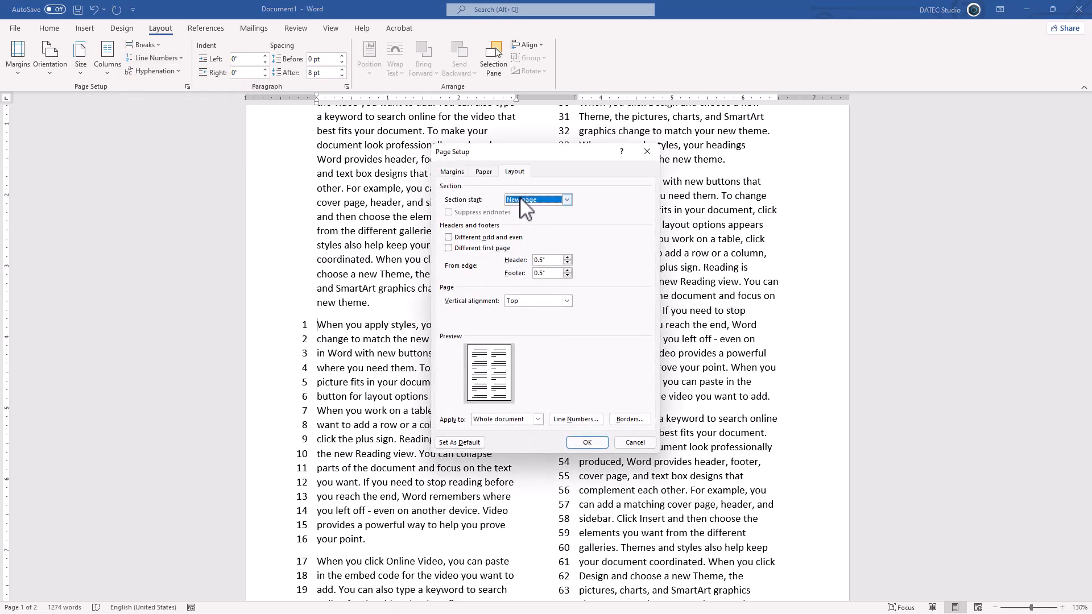
click(633, 442)
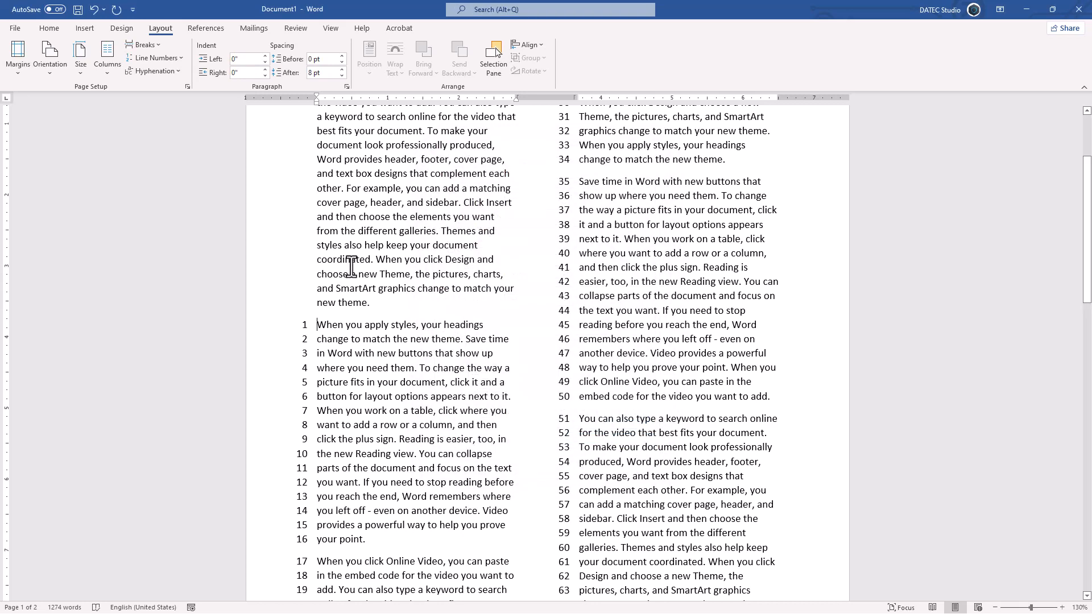